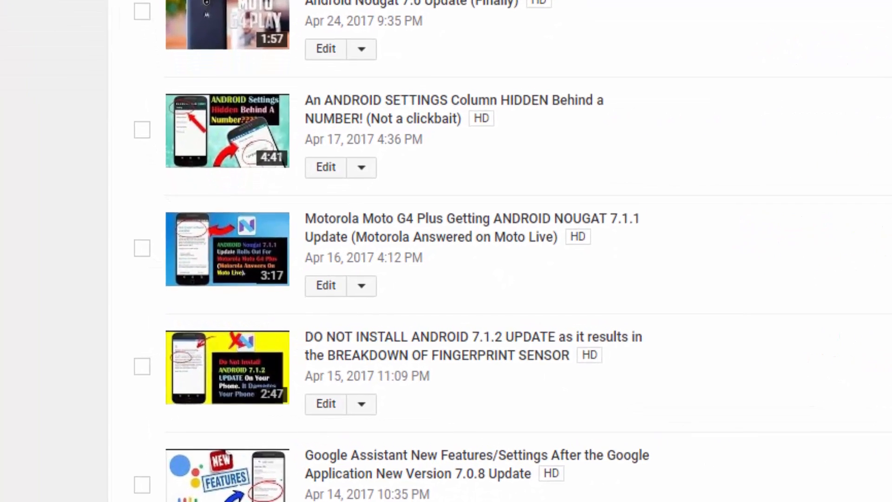
Run a system update check from About phone and acknowledge the software-up-to-date message.
scroll(down, 3)
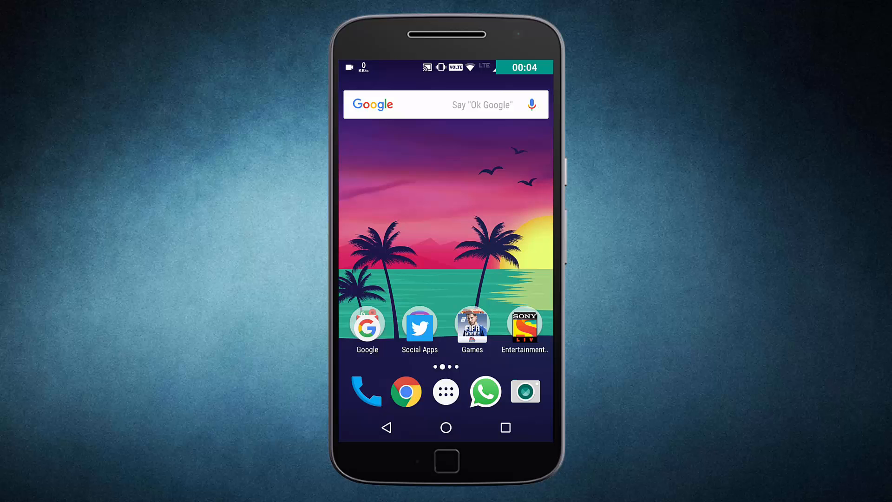
scroll(down, 3)
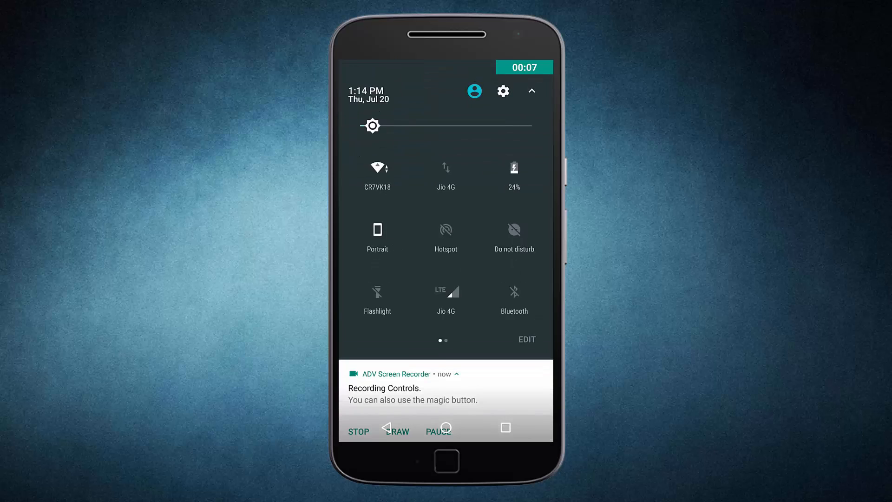
click(503, 91)
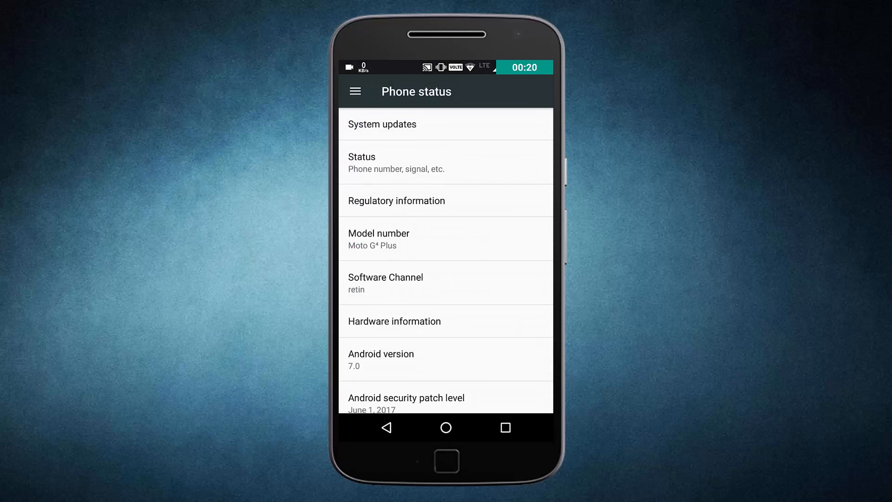
click(382, 124)
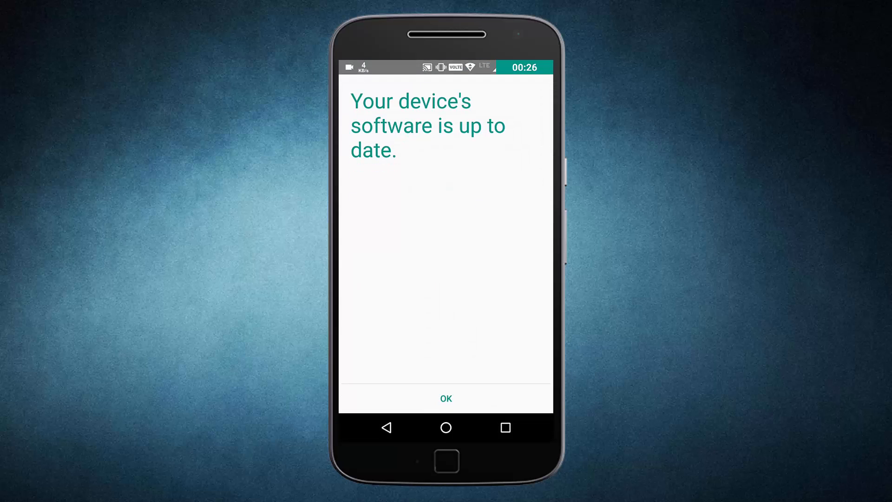
click(445, 399)
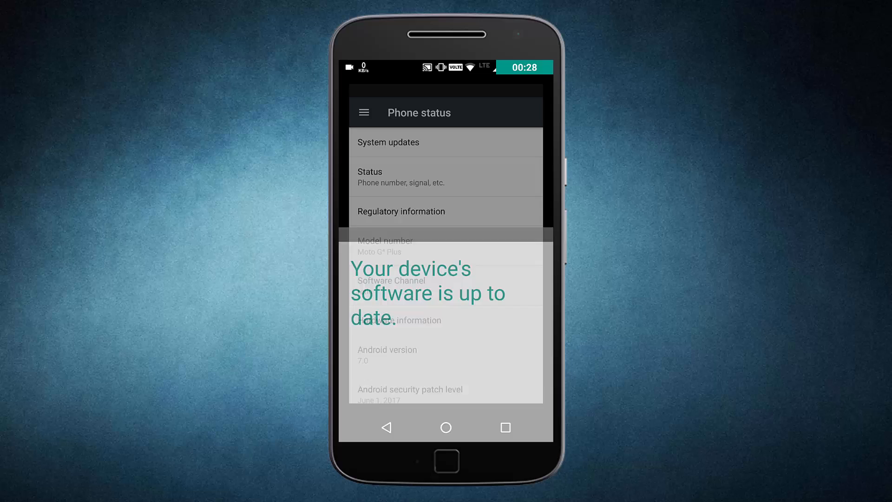
scroll(down, 3)
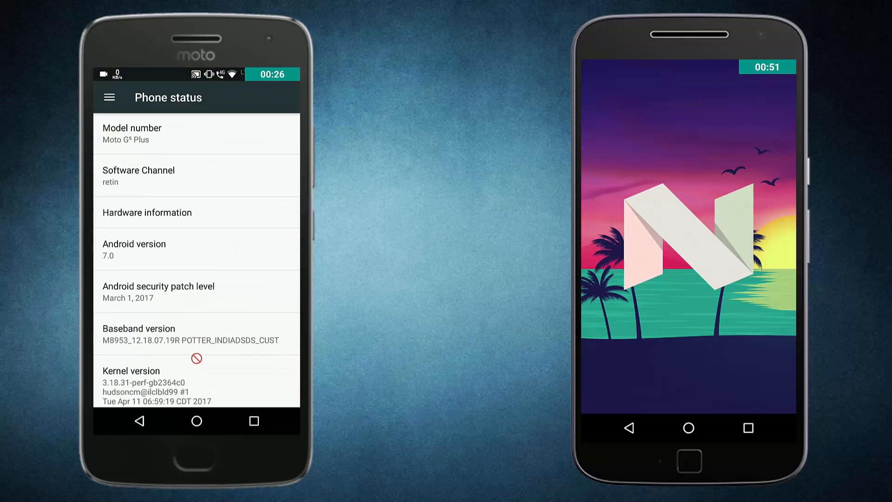
scroll(down, 3)
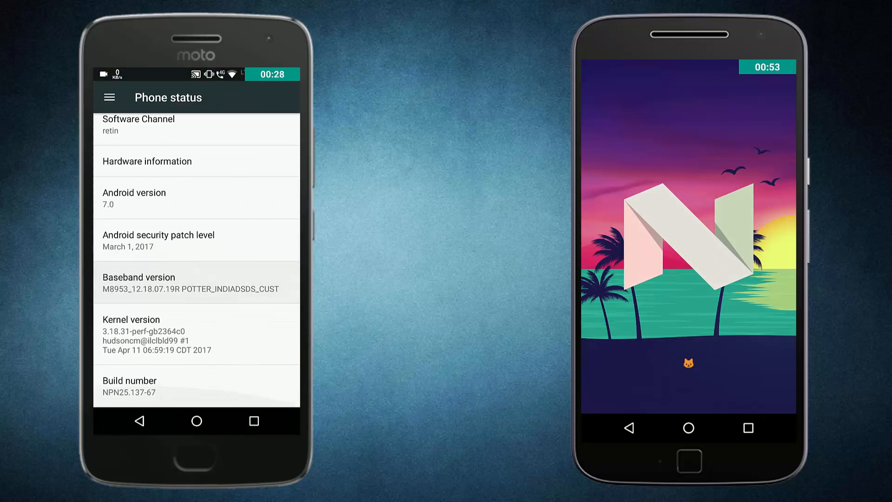
scroll(down, 3)
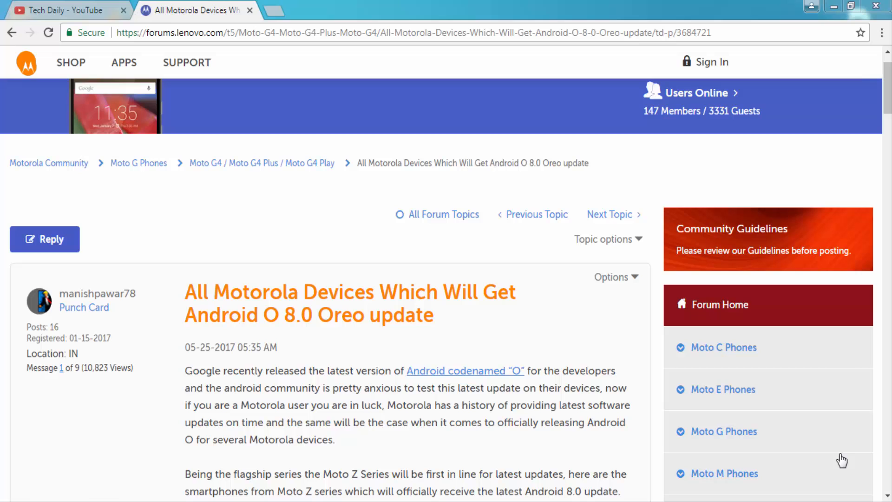
scroll(down, 3)
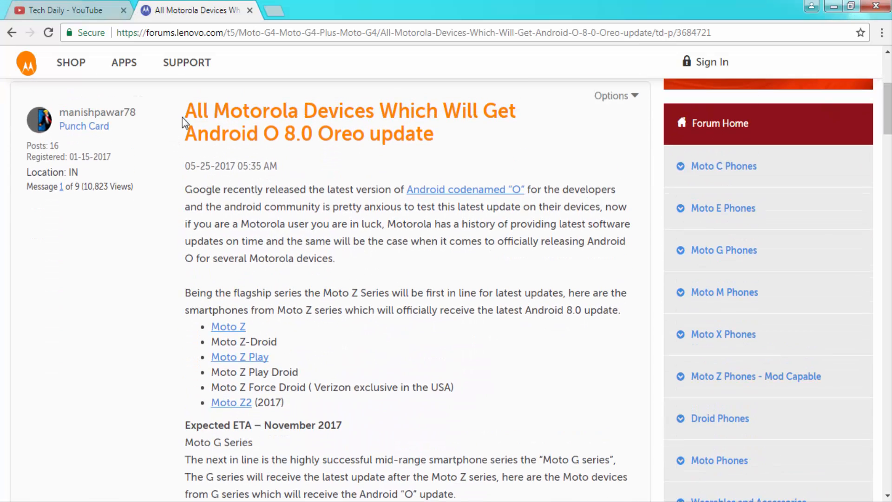
drag(184, 110, 434, 133)
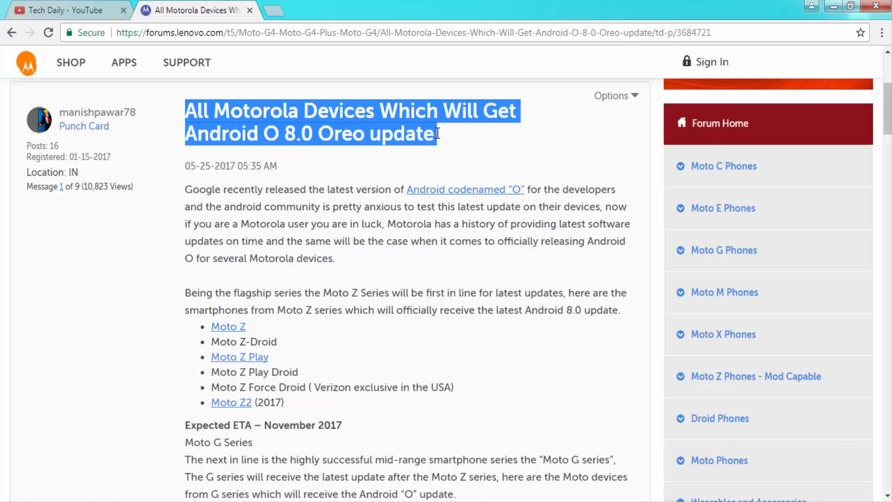
scroll(down, 3)
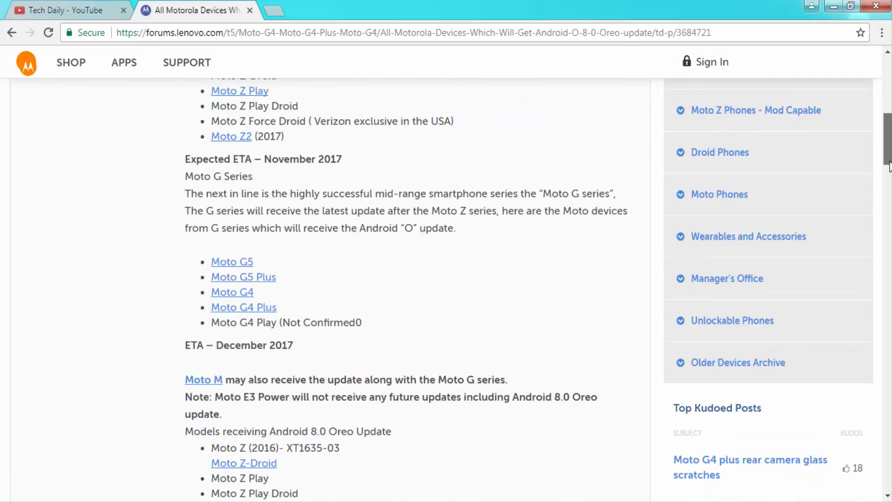
scroll(down, 3)
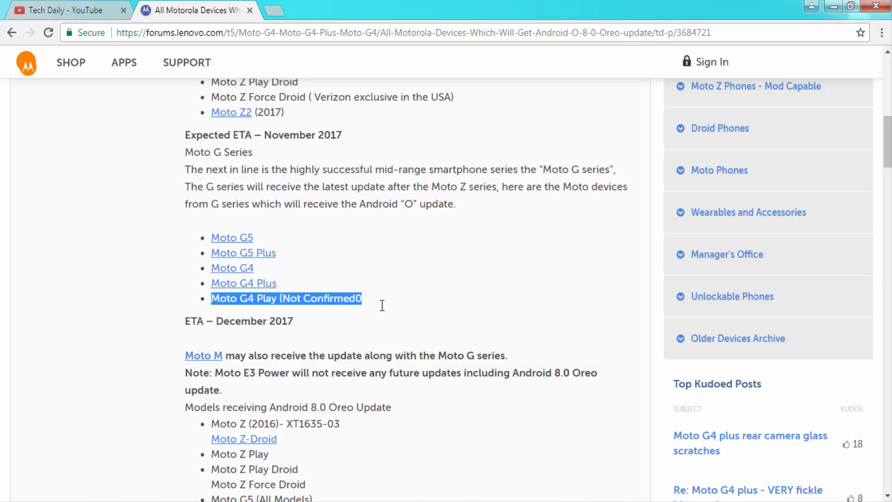
click(474, 388)
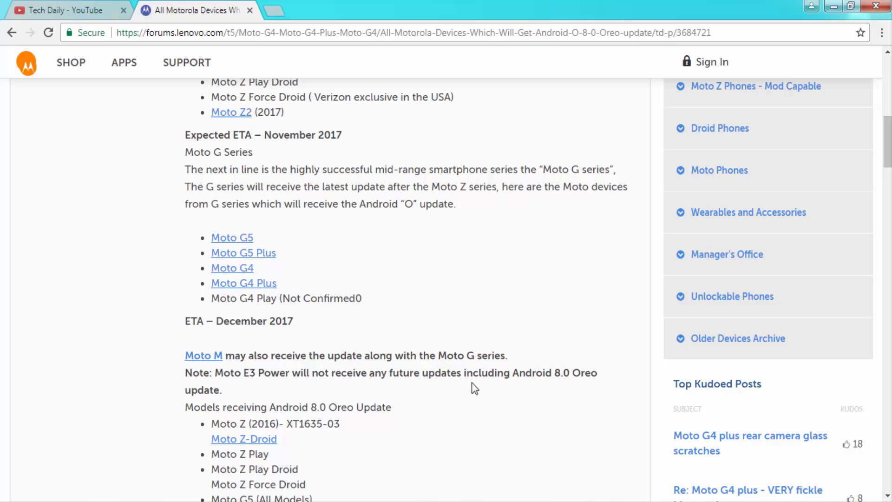
mouse_move(719, 128)
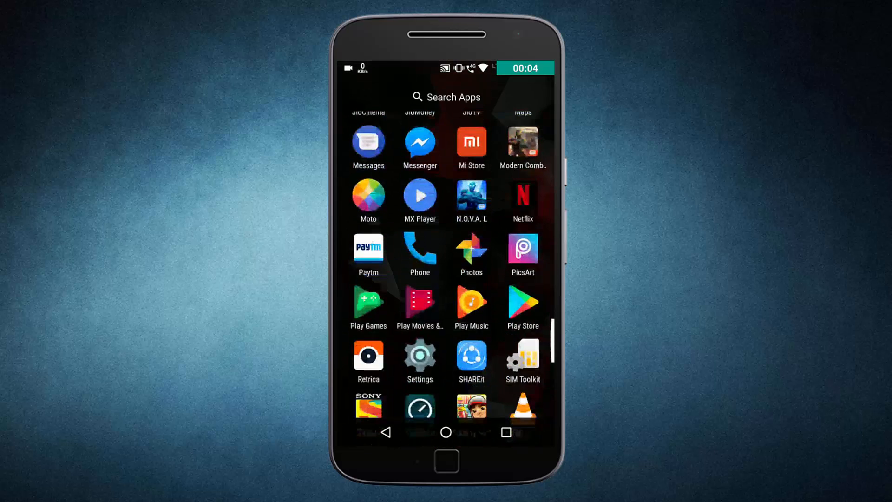
View the Phone status page listing Android 7.0 with the March 1, 2017 security patch.
scroll(down, 3)
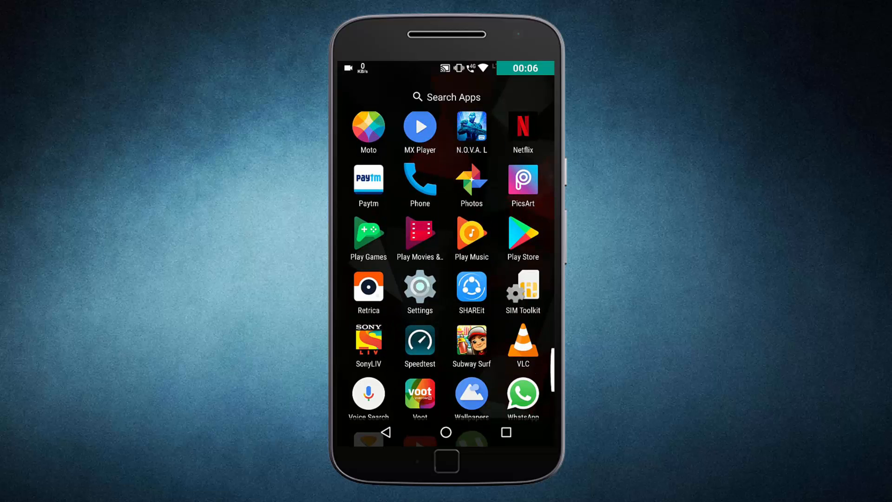
click(418, 289)
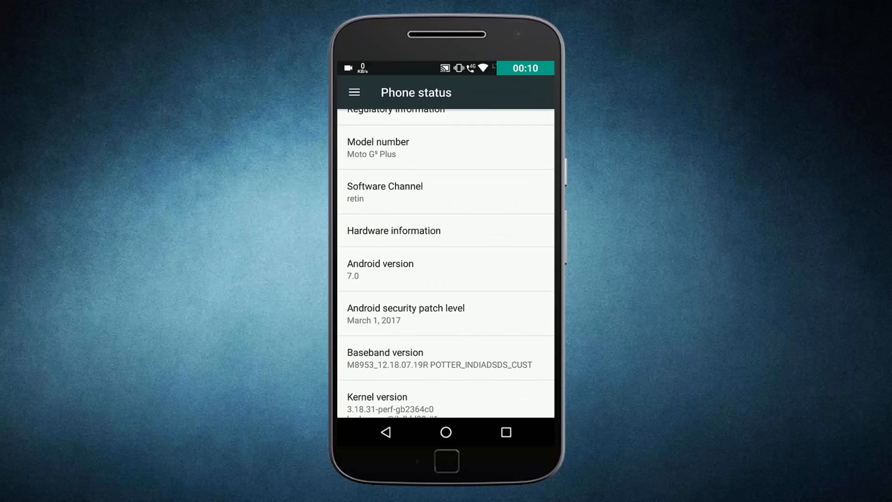
scroll(down, 3)
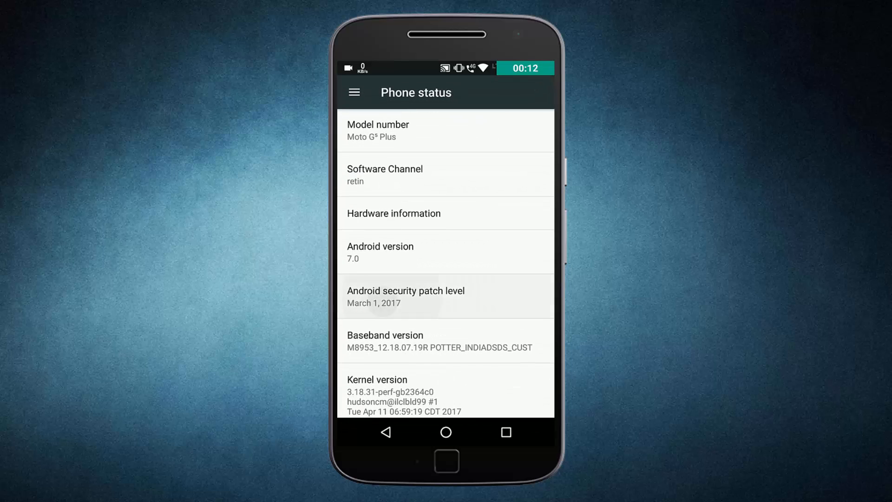